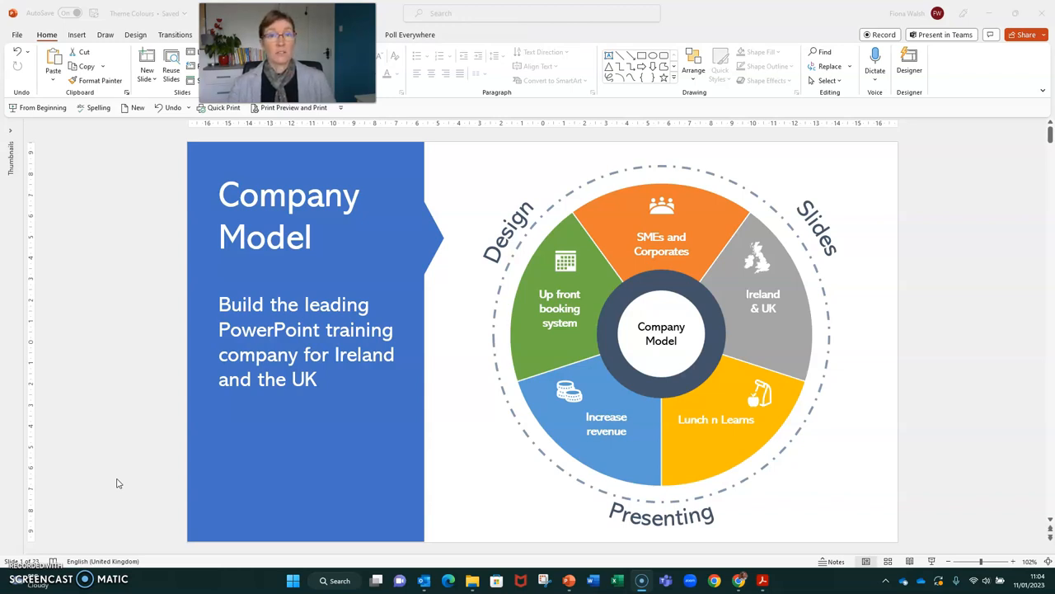
{"action": "mouse_move", "coordinate": [79, 275]}
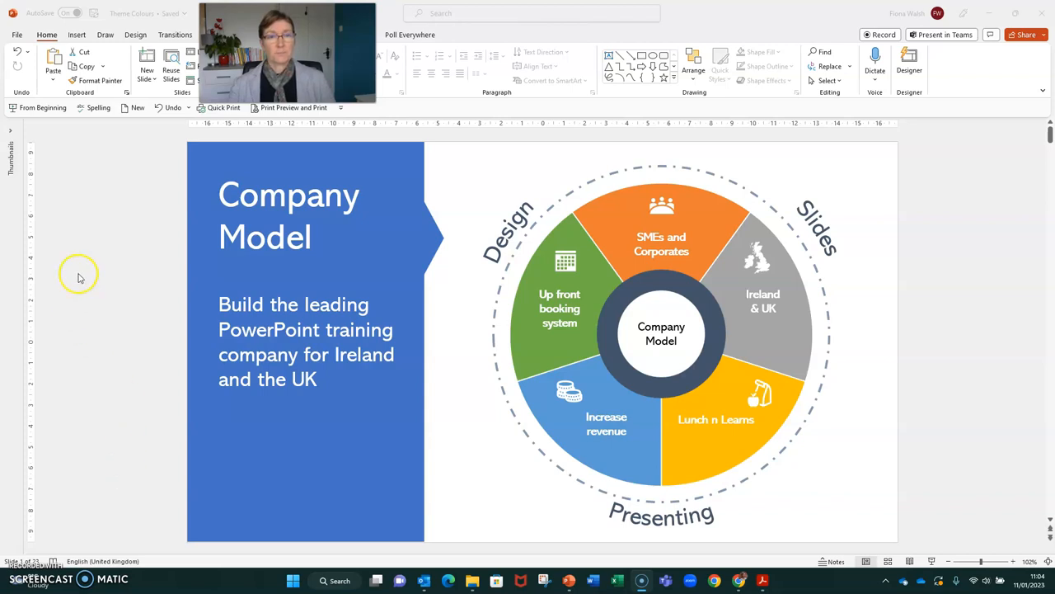
{"action": "mouse_move", "coordinate": [134, 51]}
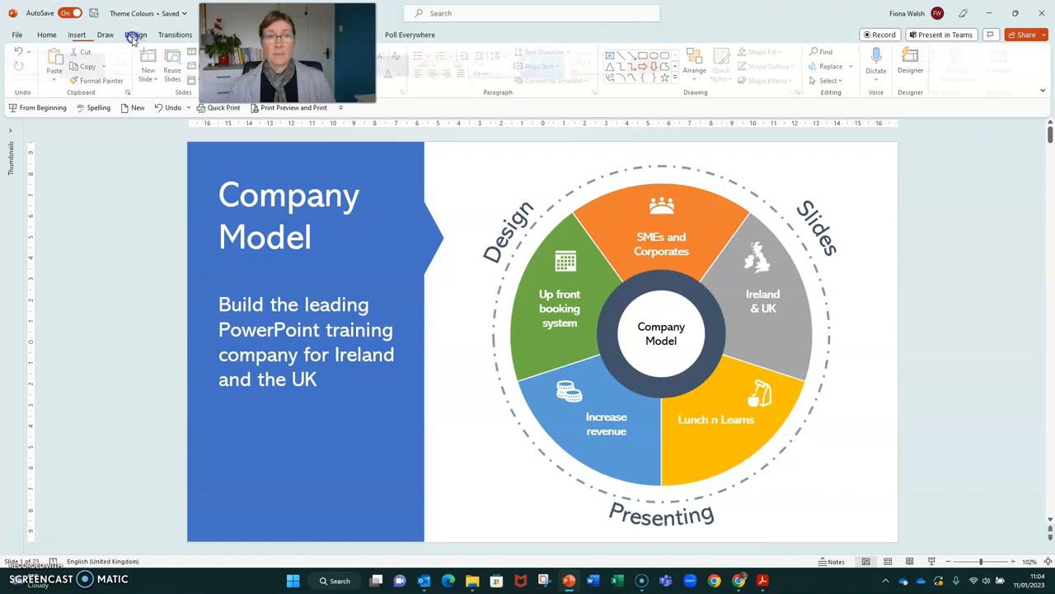
Switch to the Design tab to reach the theme Colors palette list
{"action": "left_click", "coordinate": [136, 34]}
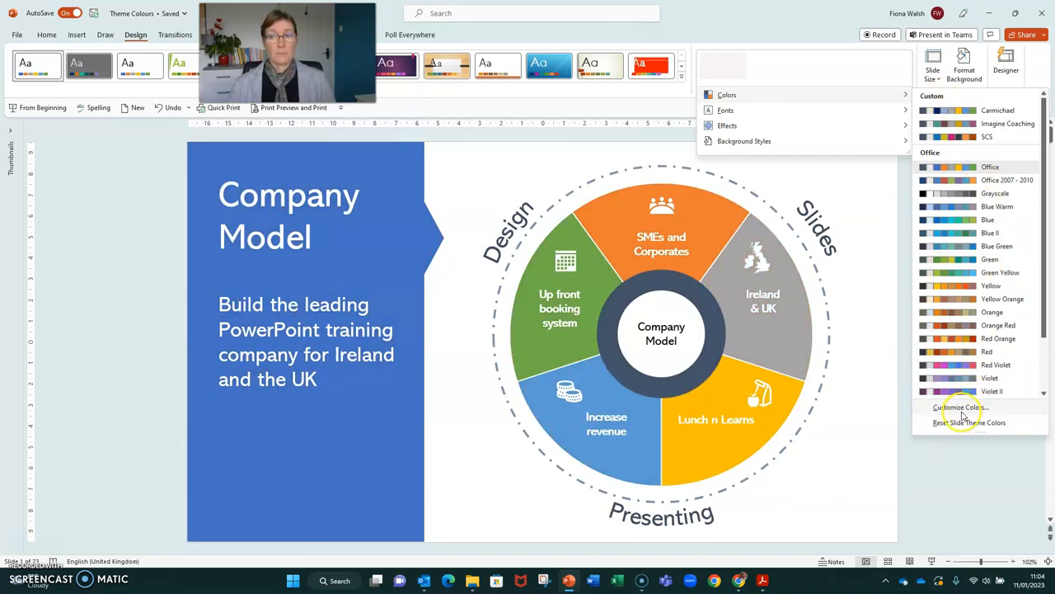
Choose Customize Colors and open the Accent 1 colour dropdown
{"action": "left_click", "coordinate": [959, 407]}
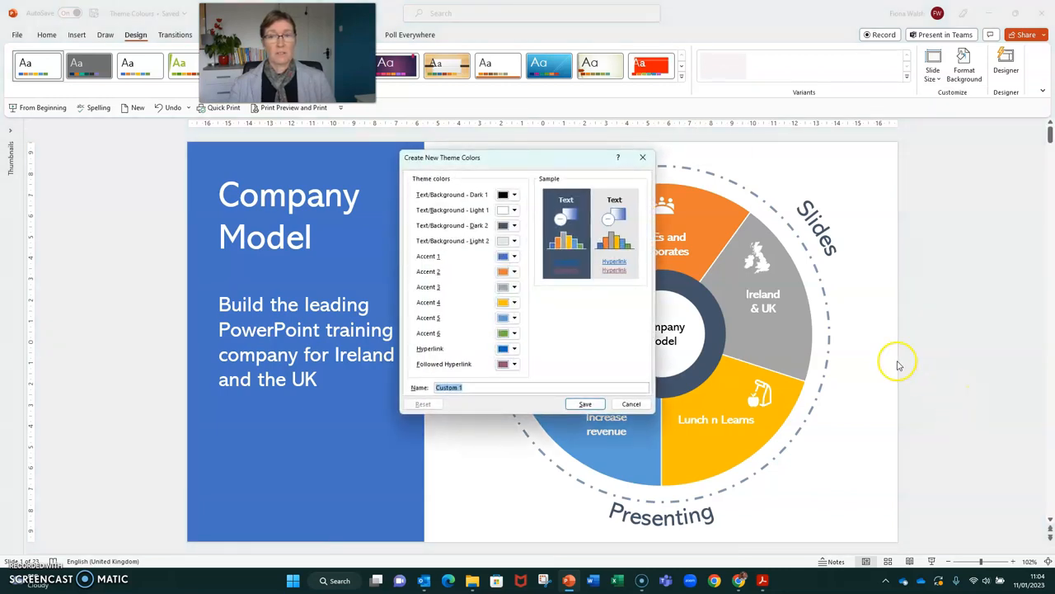
{"action": "mouse_move", "coordinate": [626, 302]}
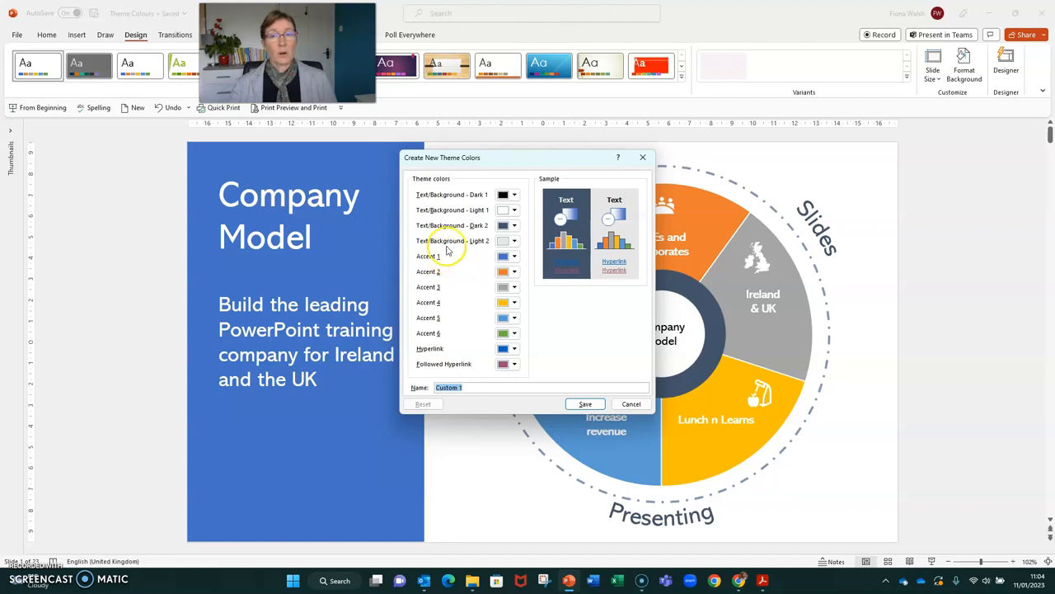
{"action": "mouse_move", "coordinate": [428, 318]}
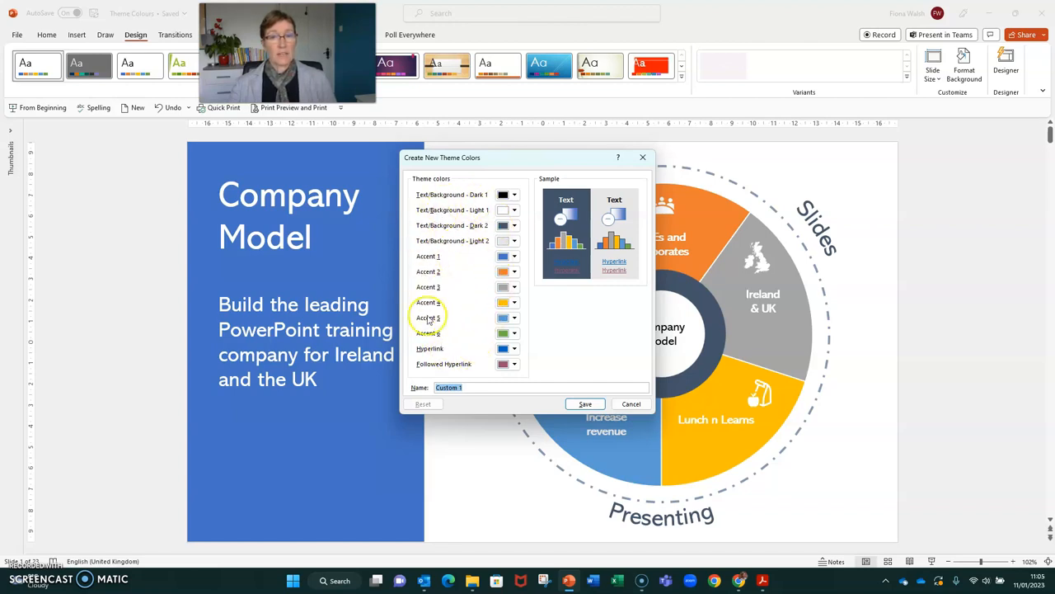
{"action": "mouse_move", "coordinate": [443, 258]}
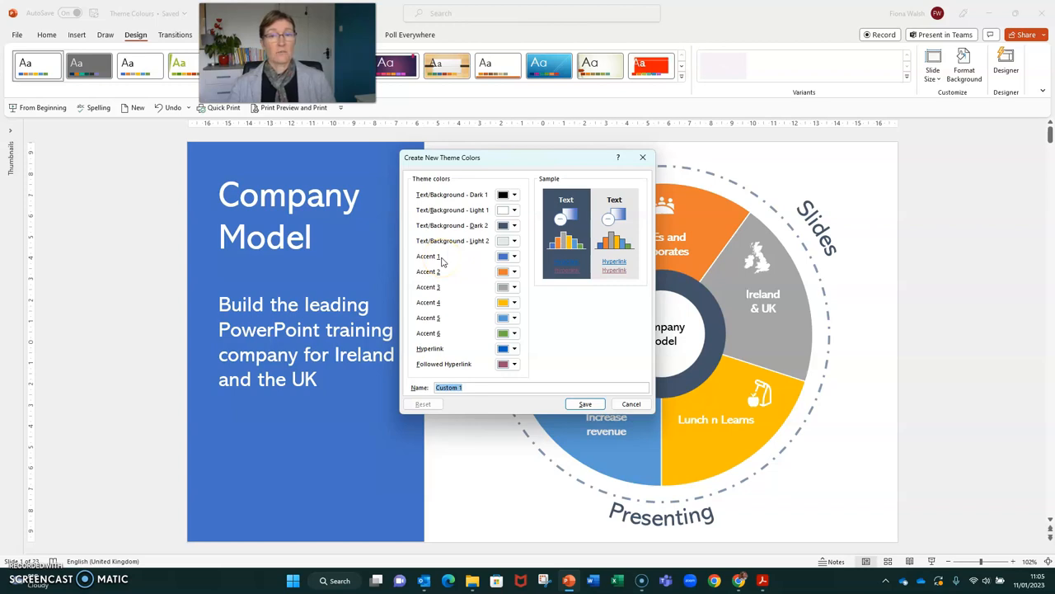
{"action": "mouse_move", "coordinate": [443, 340]}
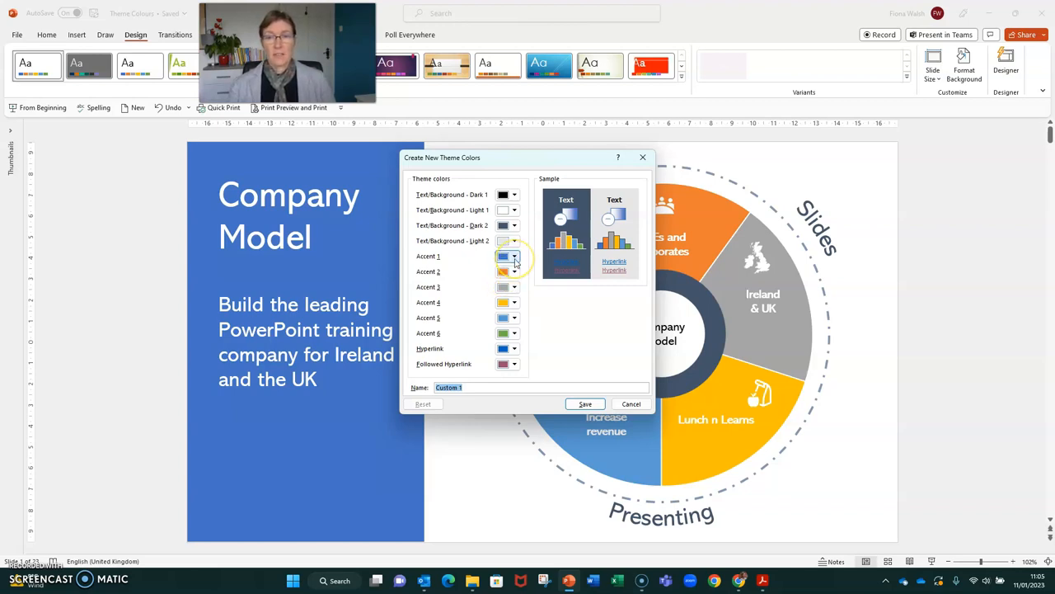
{"action": "left_click", "coordinate": [514, 255]}
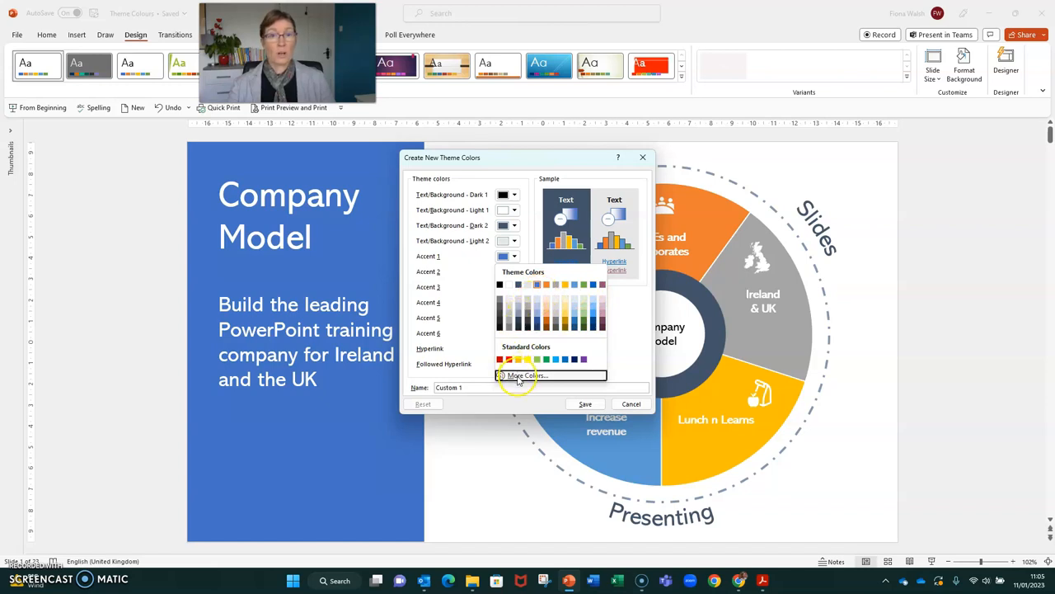
Open More Colors for Accent 1 and view its Standard and Custom tabs
{"action": "left_click", "coordinate": [526, 375]}
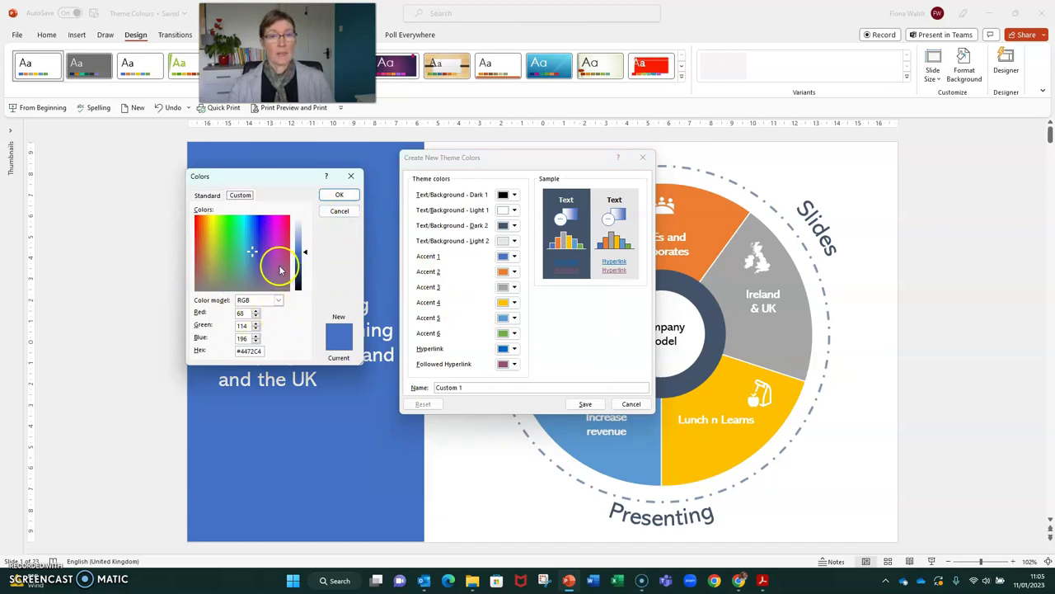
{"action": "left_click", "coordinate": [206, 196]}
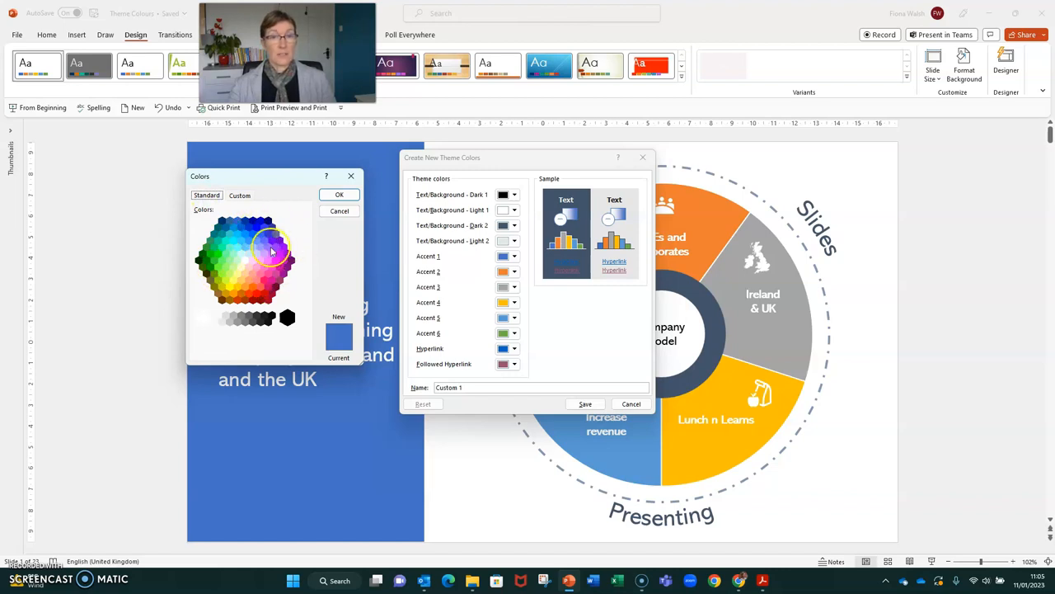
{"action": "left_click", "coordinate": [239, 196]}
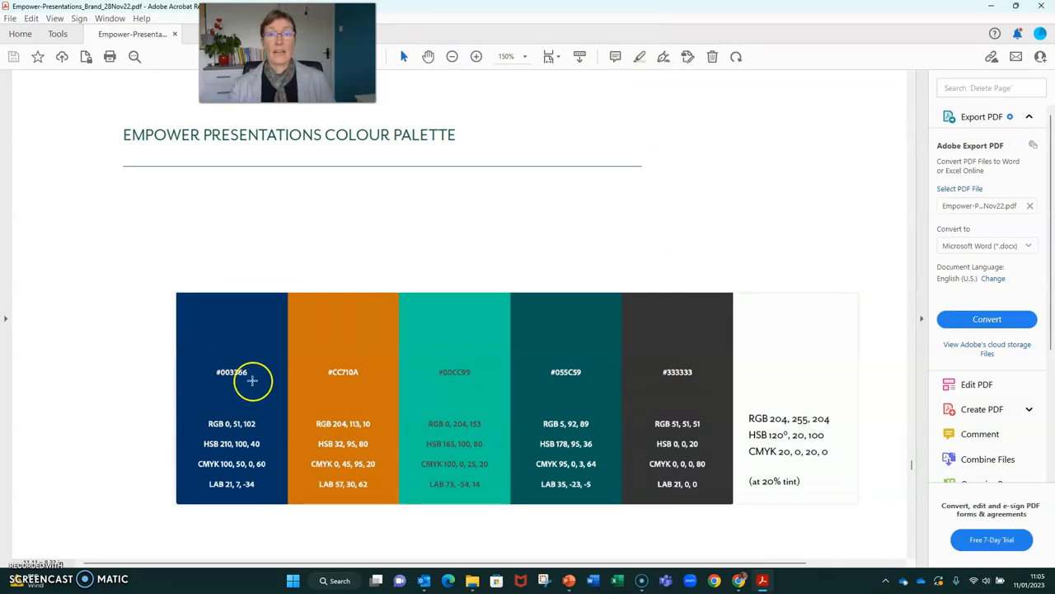
{"action": "mouse_move", "coordinate": [202, 421]}
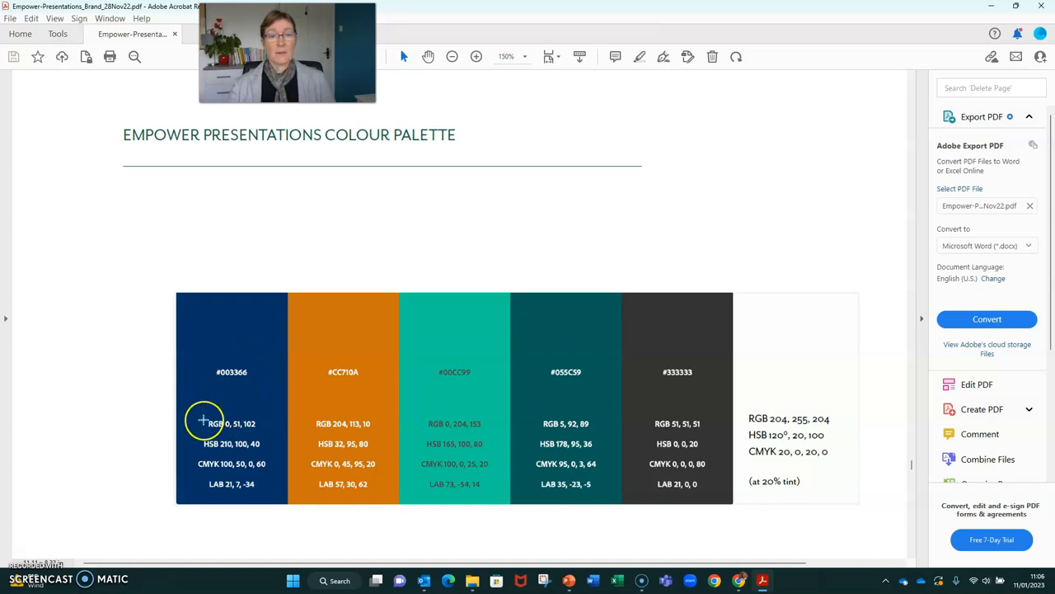
{"action": "mouse_move", "coordinate": [435, 364]}
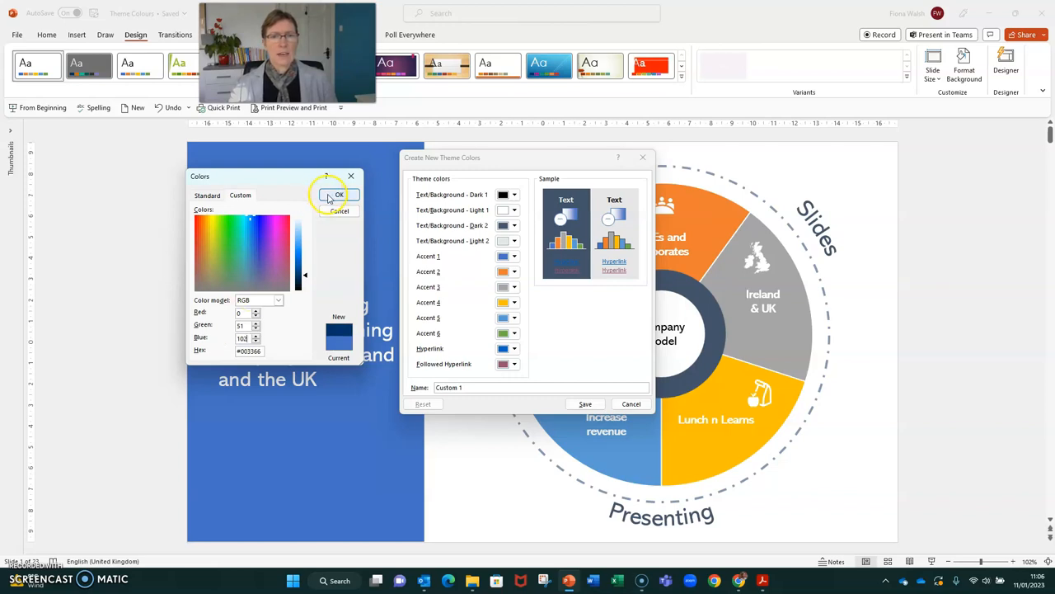
Confirm navy #003366 as Accent 1 and show Accent 2's colour choices
{"action": "left_click", "coordinate": [338, 194]}
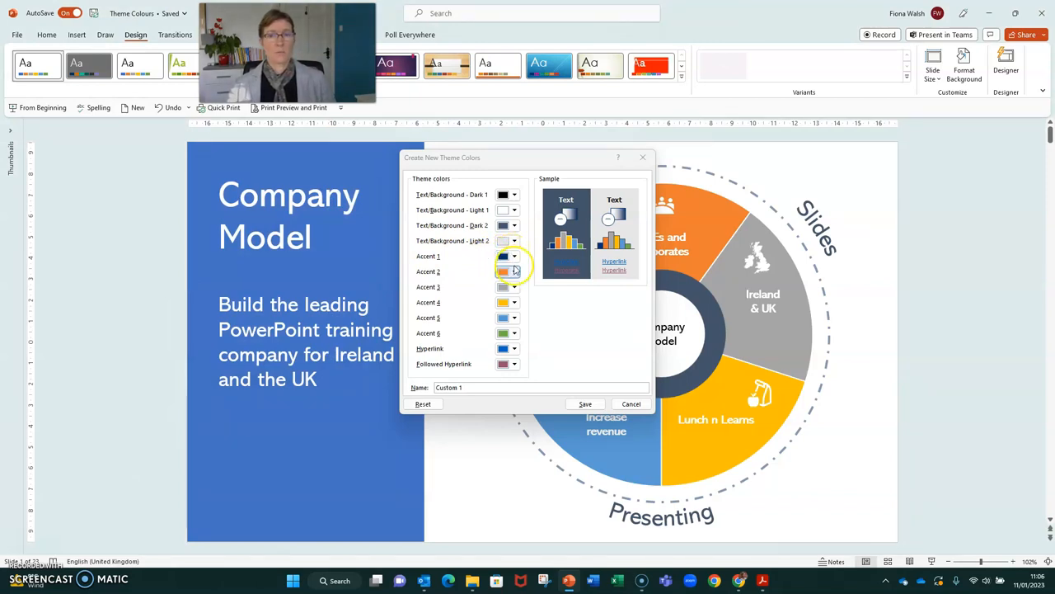
{"action": "left_click", "coordinate": [515, 271]}
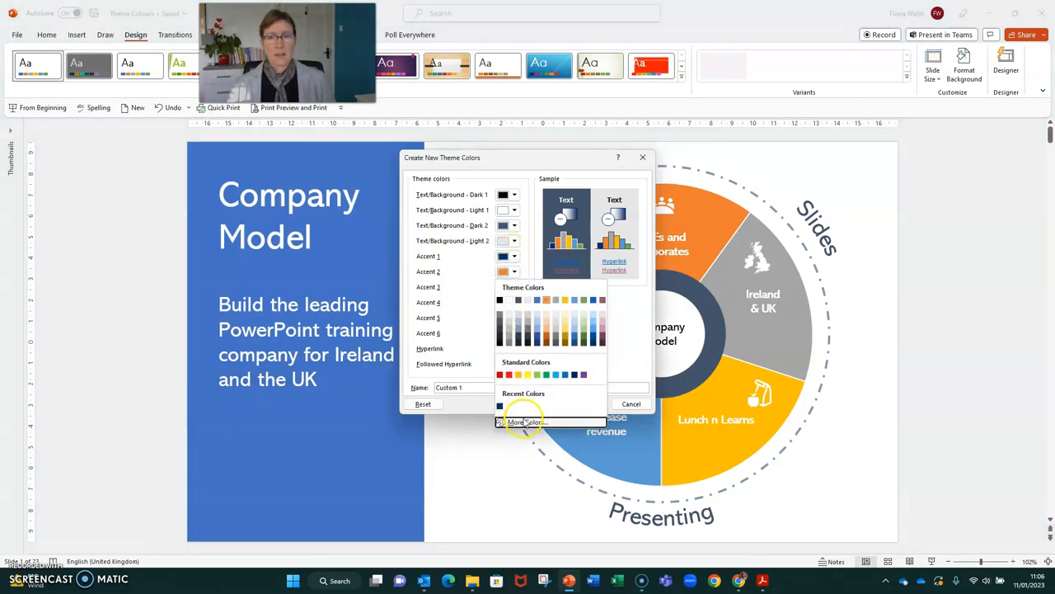
Set Accent 2 to orange hex #CC710A in the colour mixer
{"action": "left_click", "coordinate": [524, 421]}
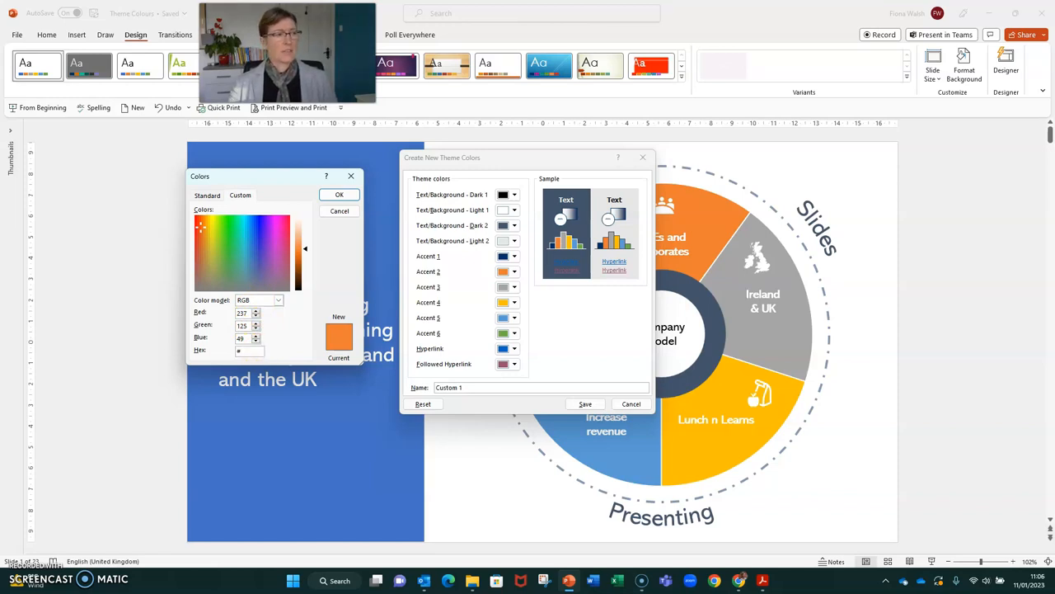
{"action": "type", "text": "CC"}
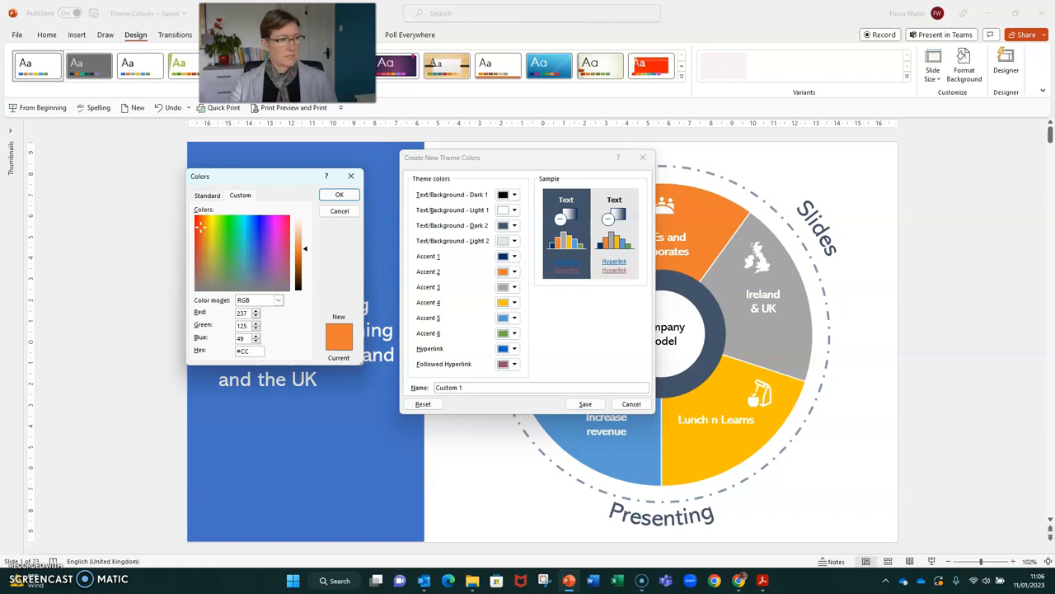
{"action": "type", "text": "710A"}
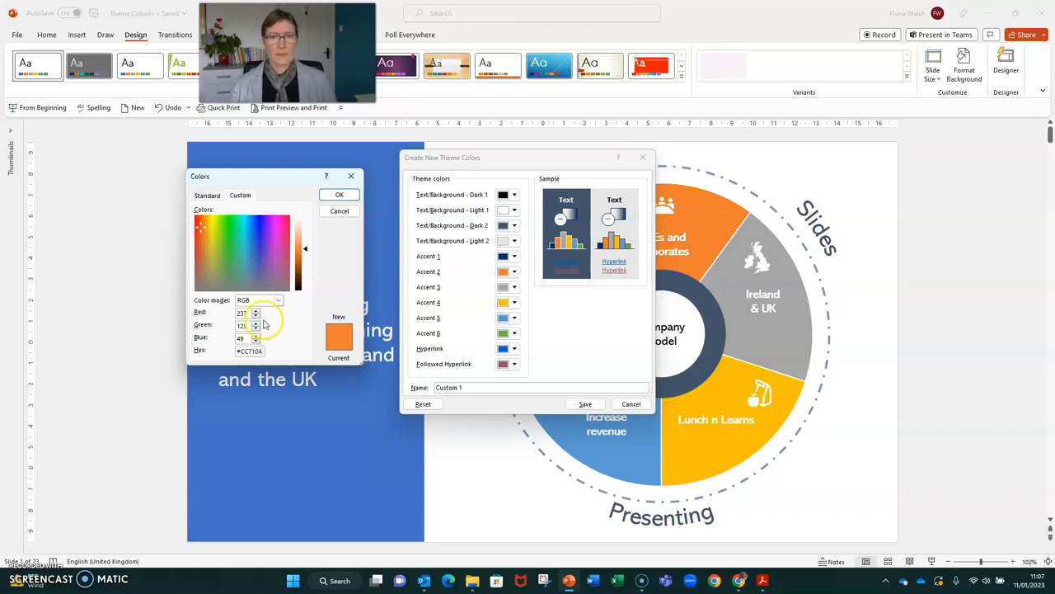
{"action": "left_click", "coordinate": [339, 193]}
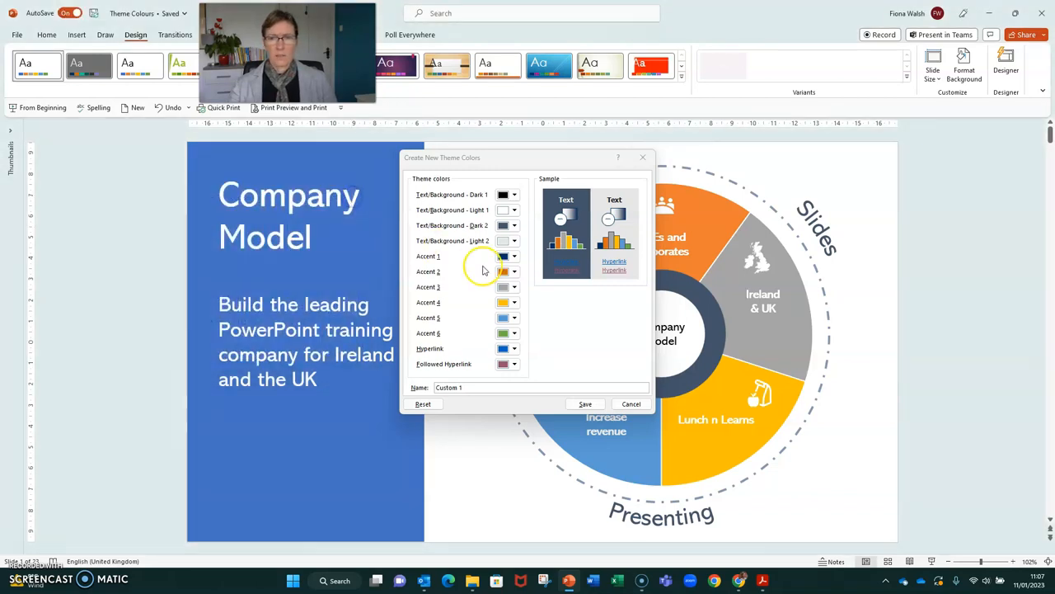
{"action": "left_click", "coordinate": [514, 287]}
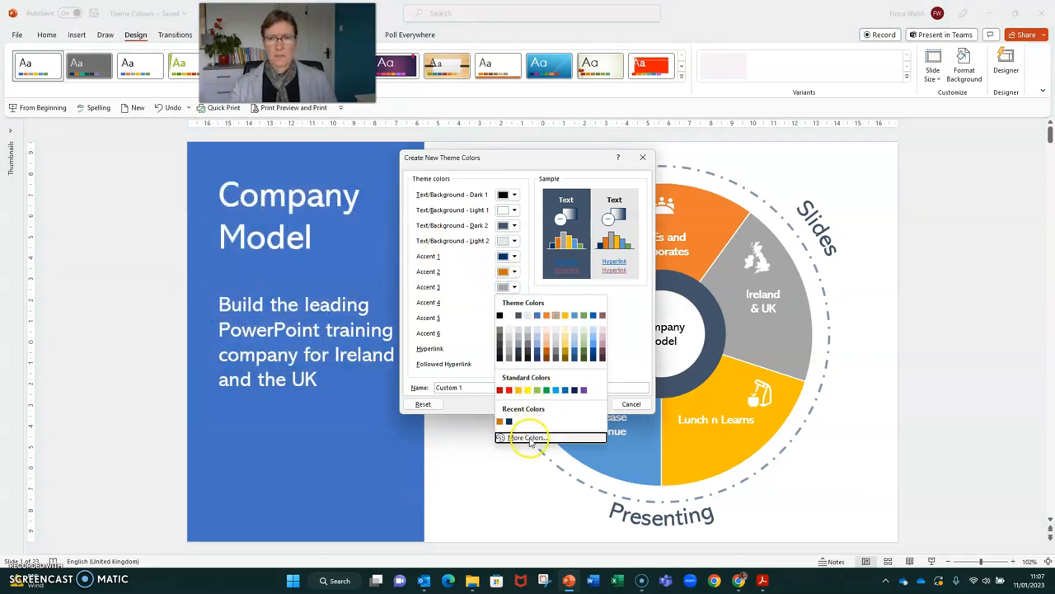
Replace Accent 3's hex code with teal #00CC99
{"action": "left_click", "coordinate": [528, 437]}
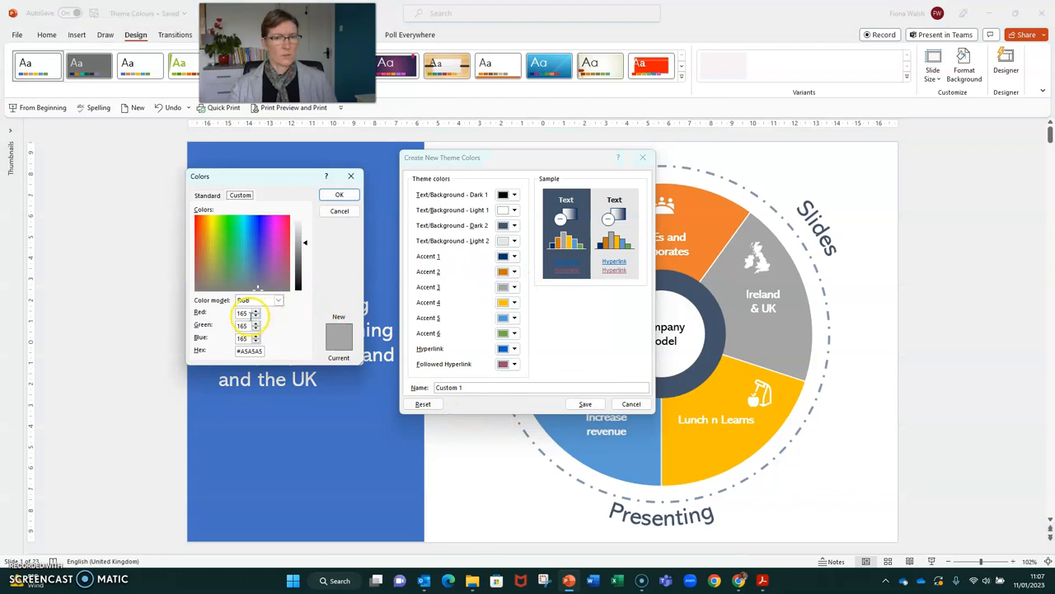
{"action": "triple_click", "coordinate": [241, 312]}
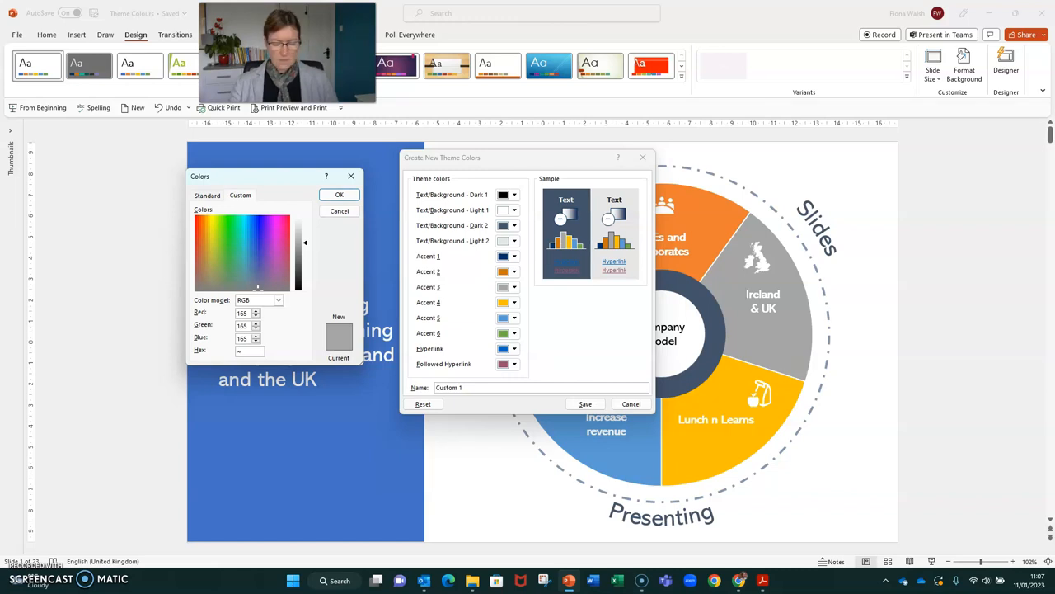
{"action": "type", "text": "00CC99"}
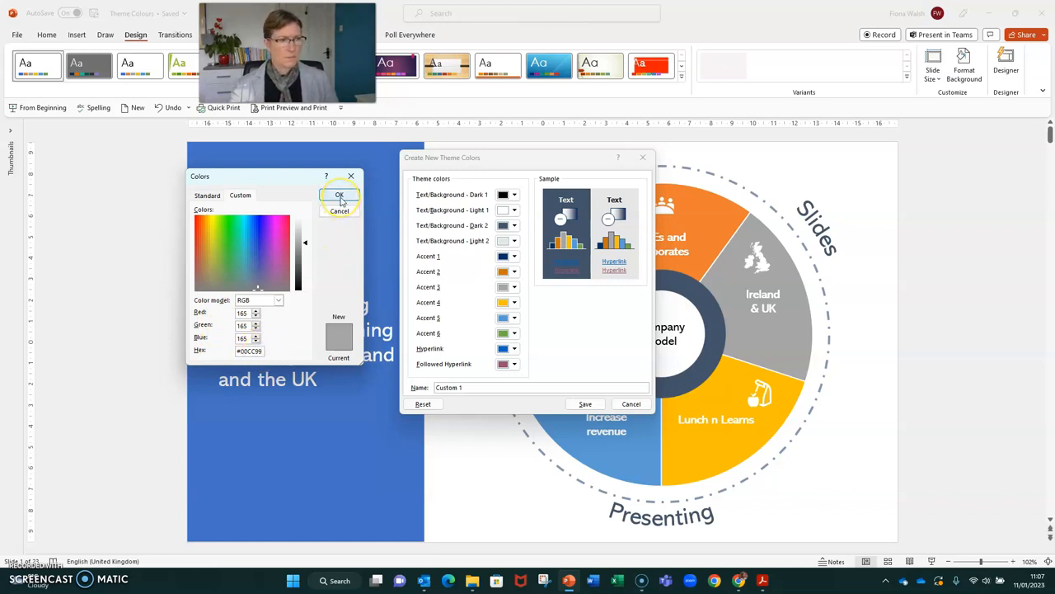
{"action": "left_click", "coordinate": [338, 195]}
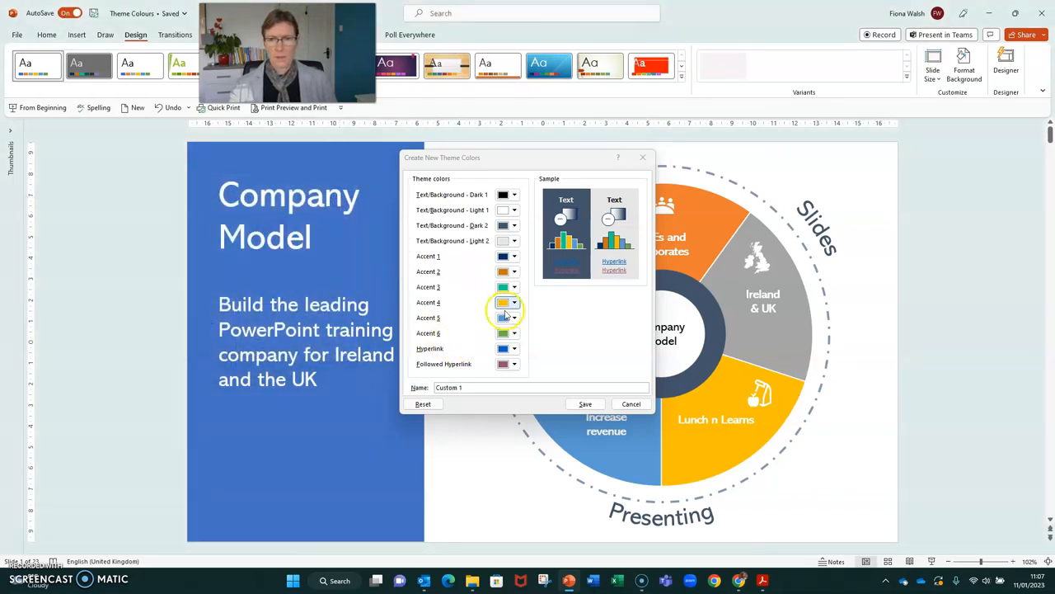
Set Accent 4 to dark green #055C59
{"action": "left_click", "coordinate": [502, 302]}
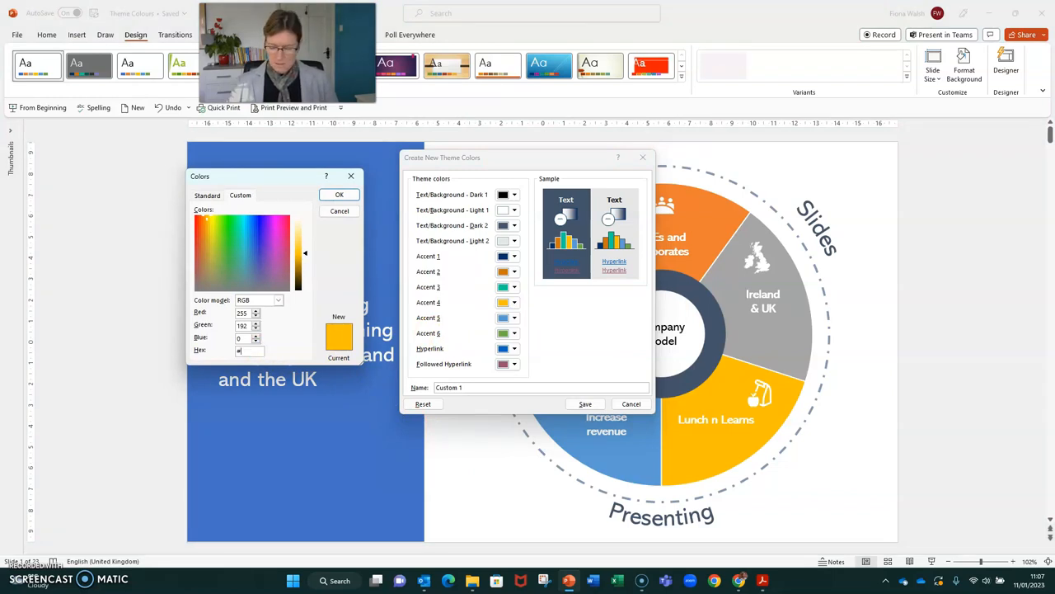
{"action": "type", "text": "055C59"}
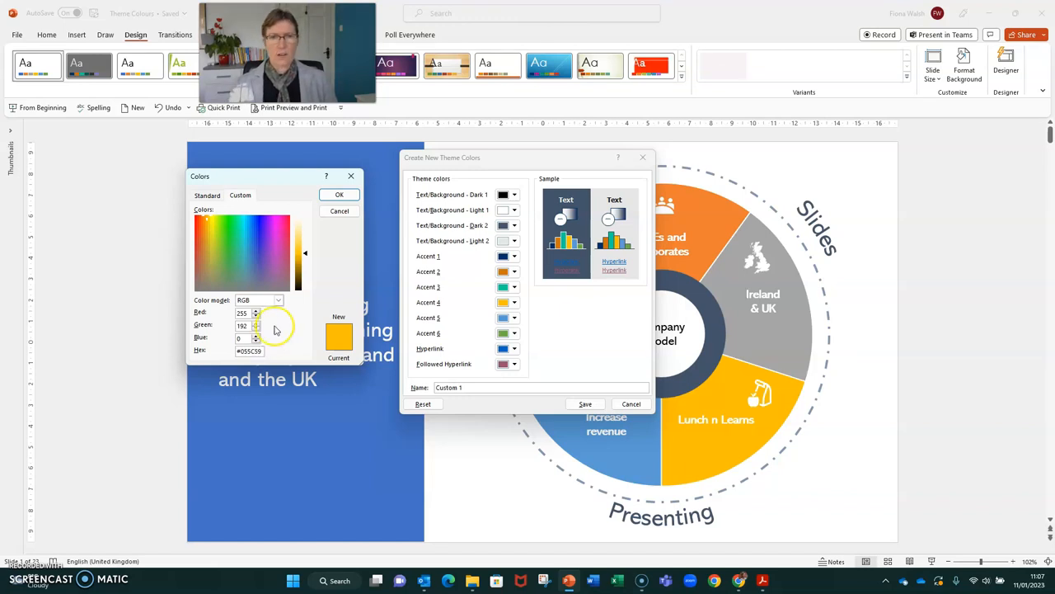
{"action": "left_click", "coordinate": [339, 194]}
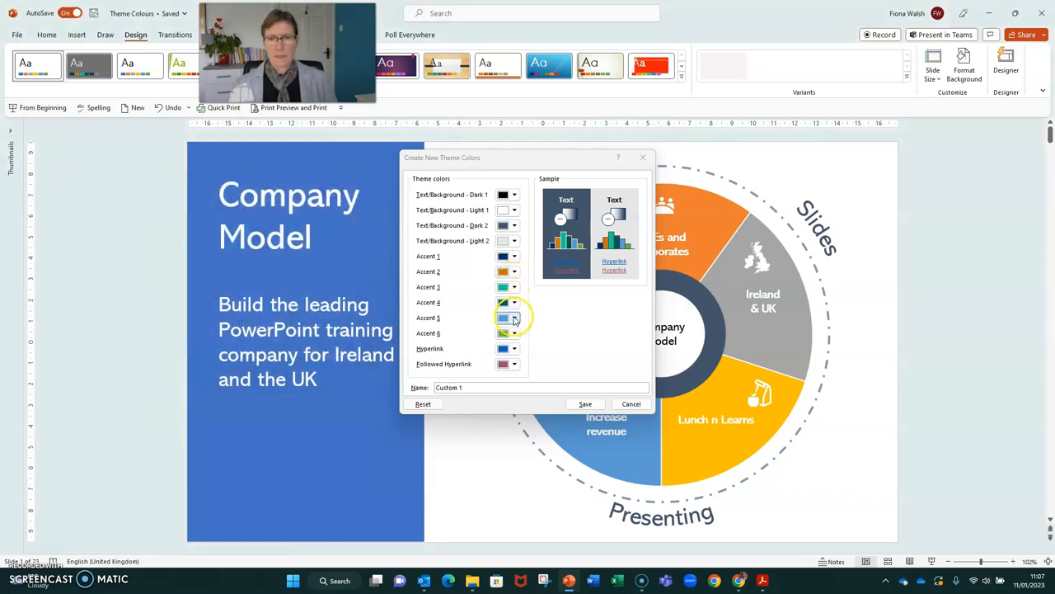
Set Accent 5 to charcoal #333333
{"action": "left_click", "coordinate": [514, 318]}
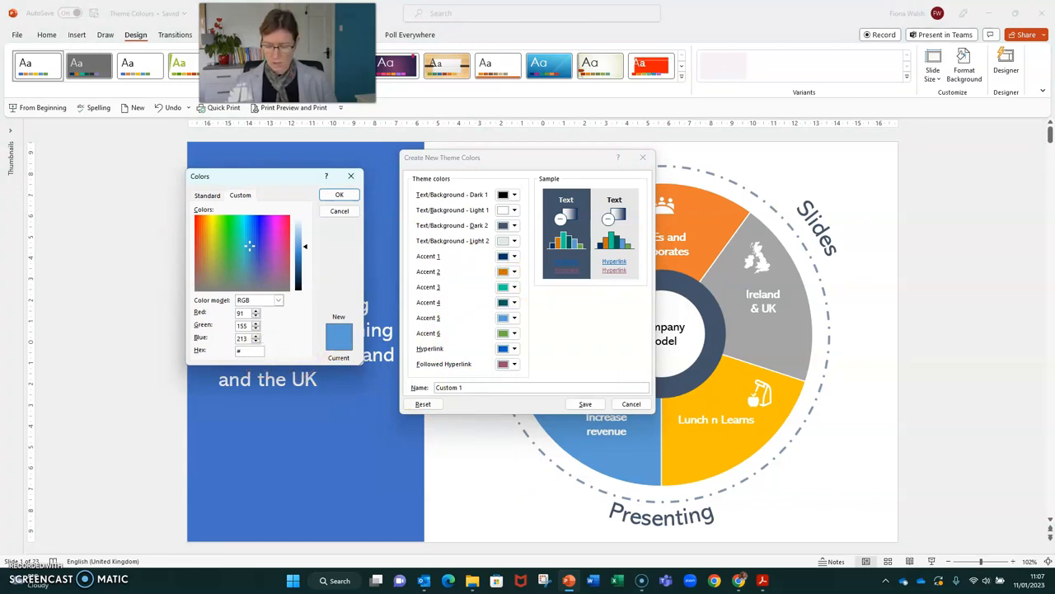
{"action": "type", "text": "33333"}
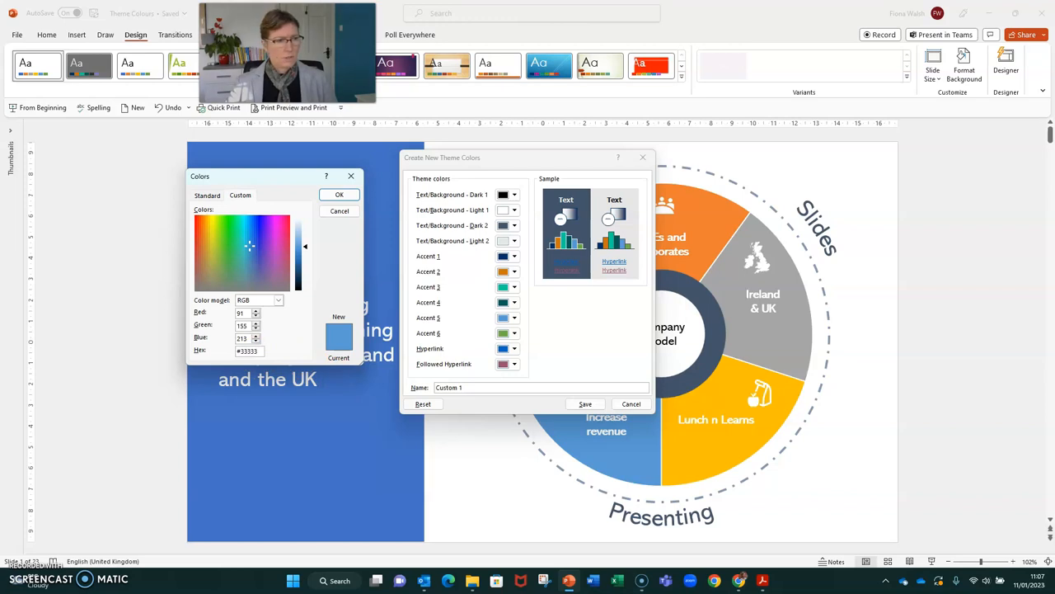
{"action": "left_click", "coordinate": [339, 194]}
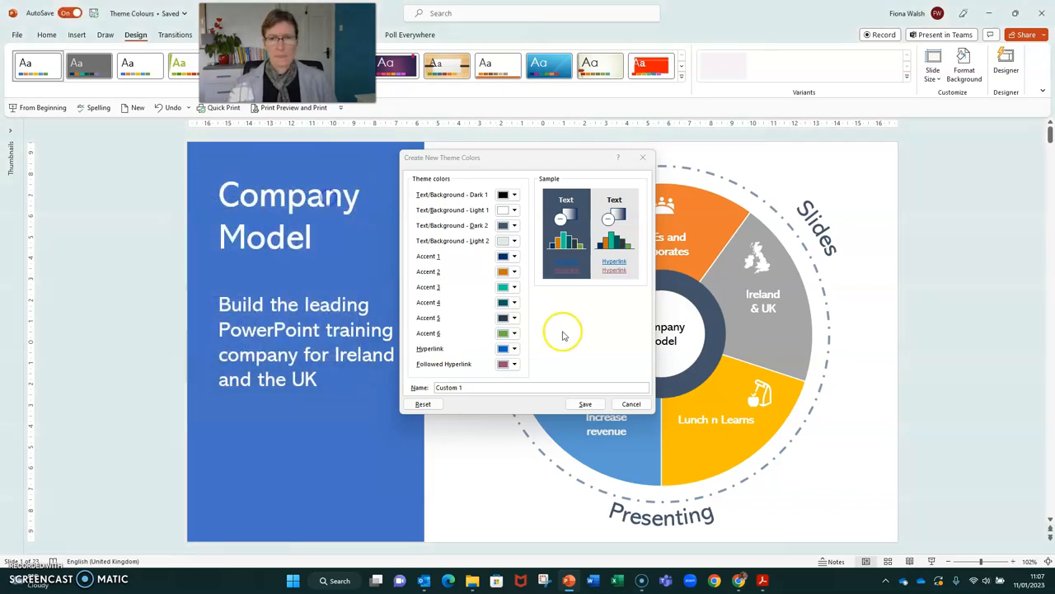
Set Accent 6 to pale green using the custom colour picker
{"action": "left_click", "coordinate": [515, 333]}
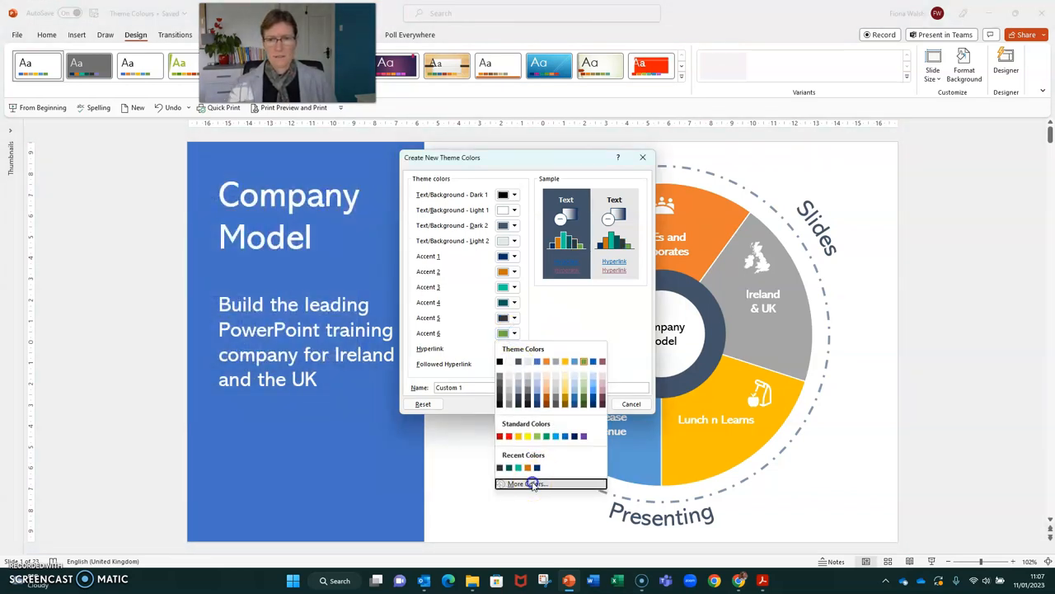
{"action": "left_click", "coordinate": [526, 483]}
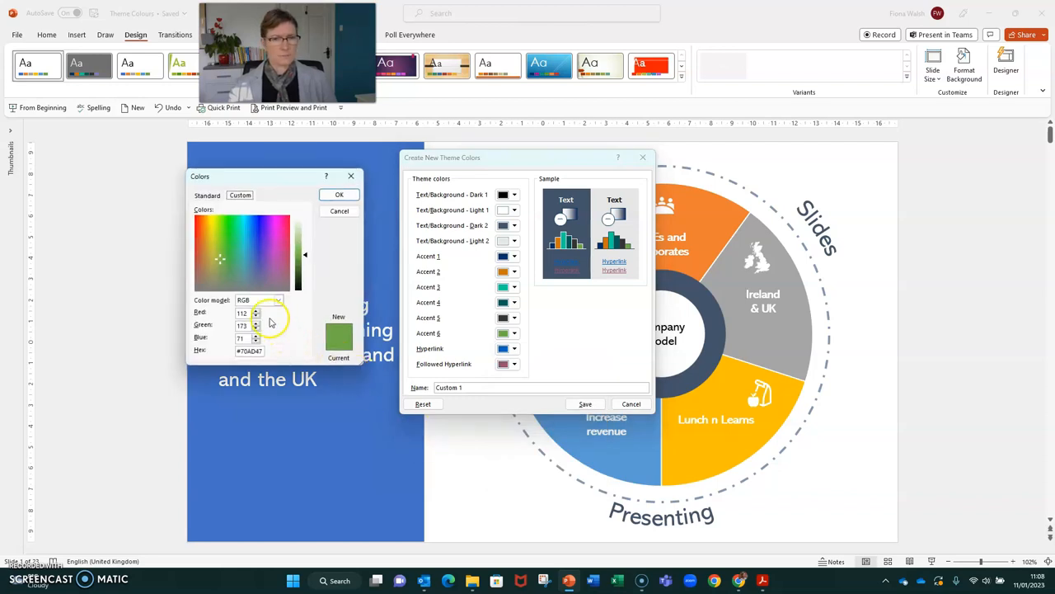
{"action": "left_click", "coordinate": [250, 351]}
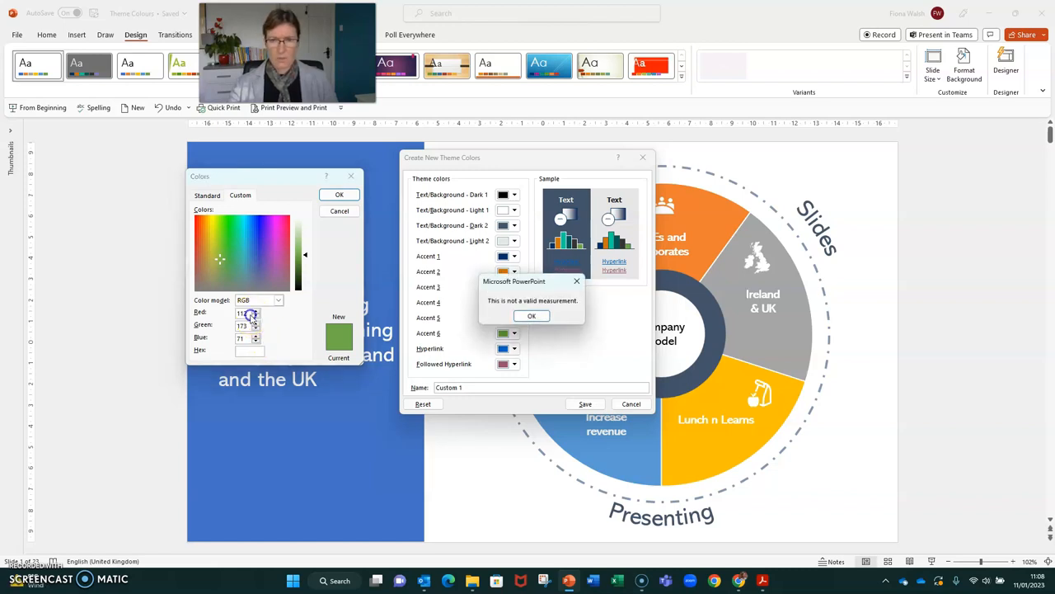
{"action": "left_click", "coordinate": [531, 315]}
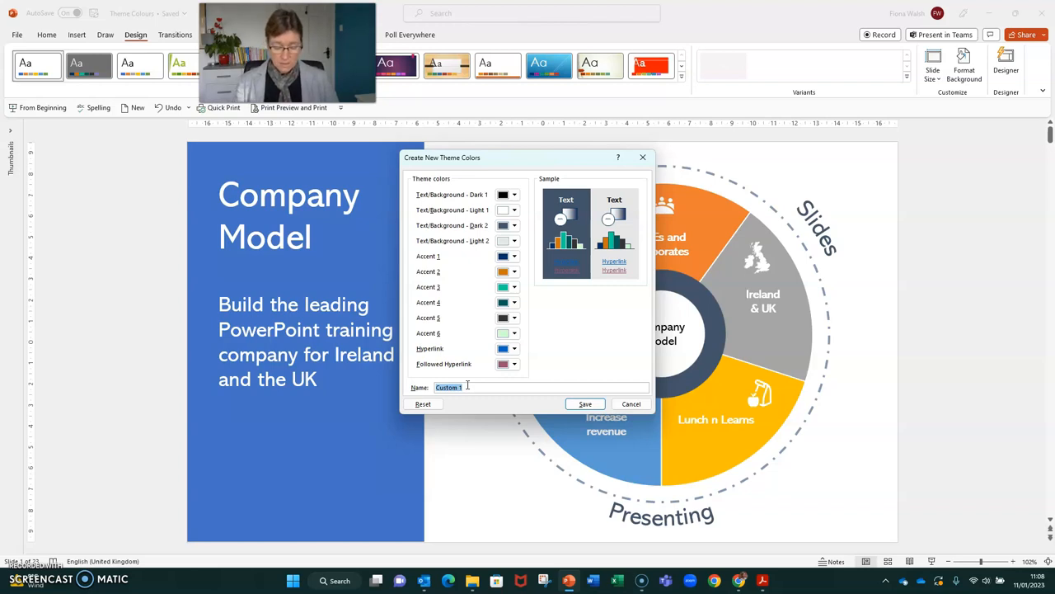
Save the colour set as 'My Colour Pallet', recolouring the Company Model slide
{"action": "type", "text": "My Color"}
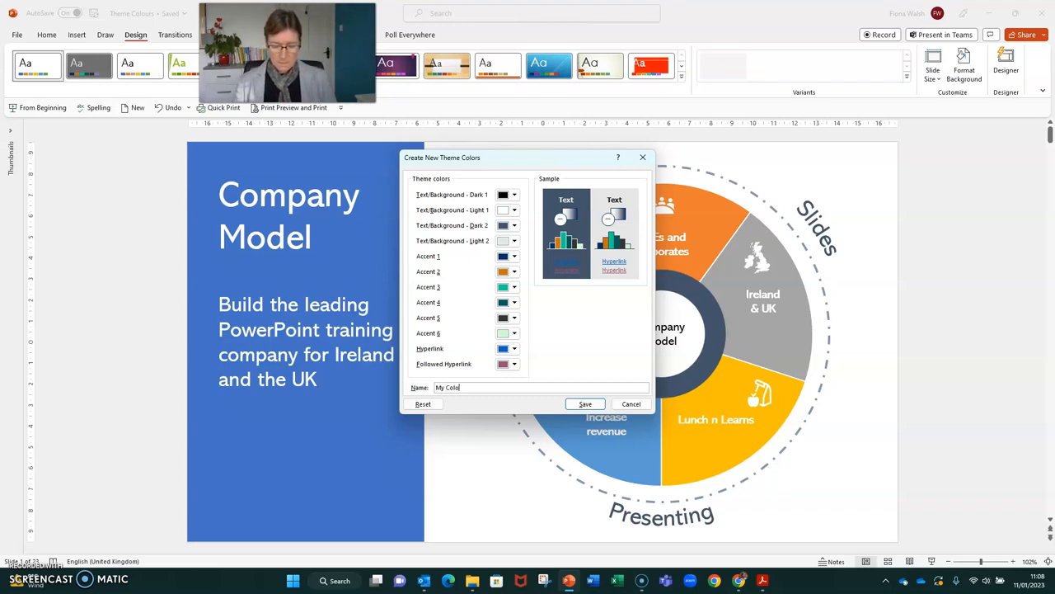
{"action": "type", "text": "ur Pallet"}
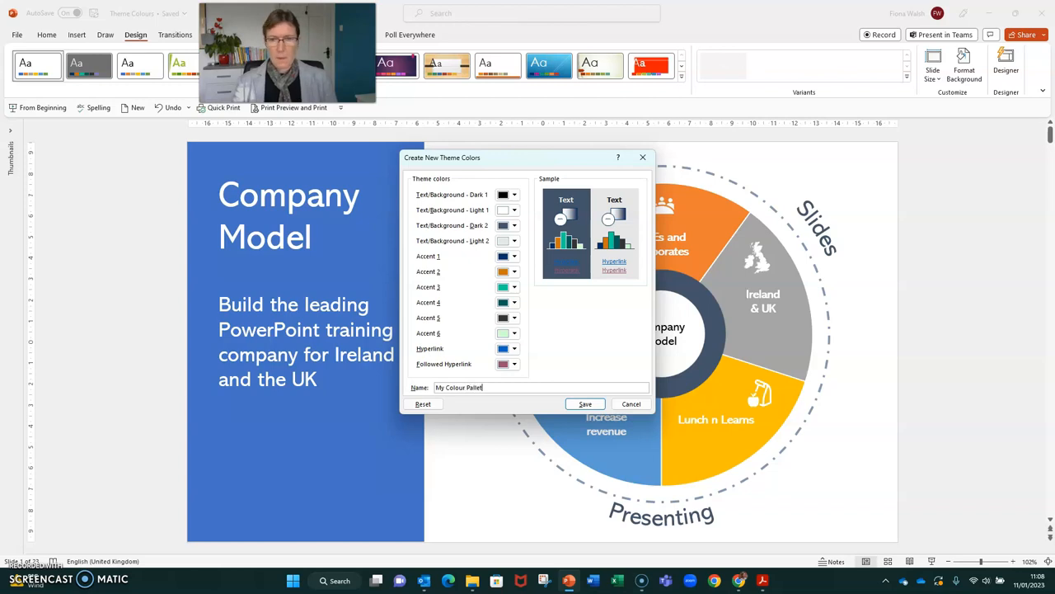
{"action": "left_click", "coordinate": [585, 404]}
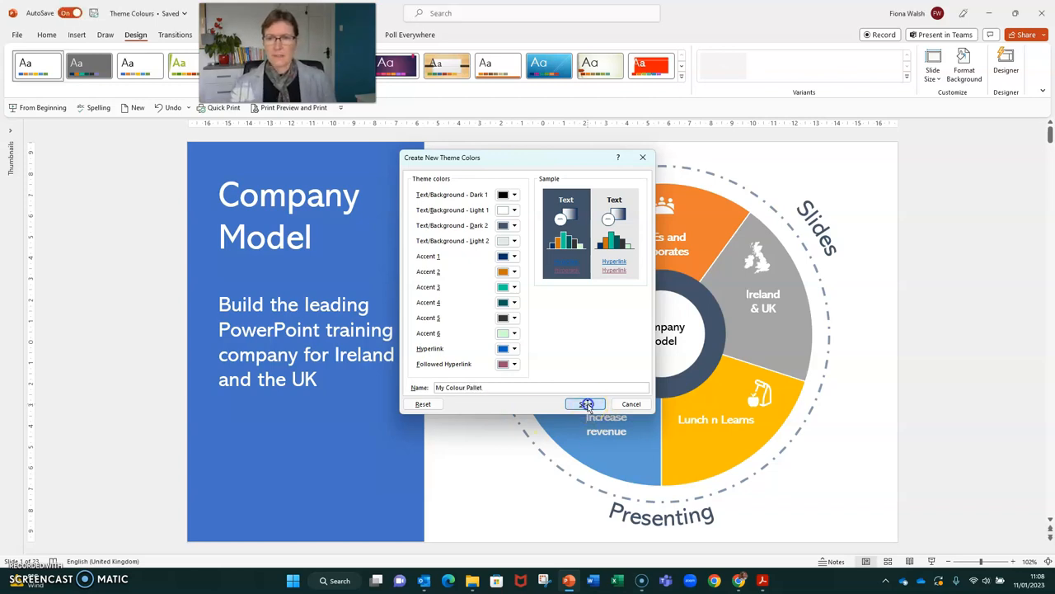
{"action": "left_click", "coordinate": [586, 404]}
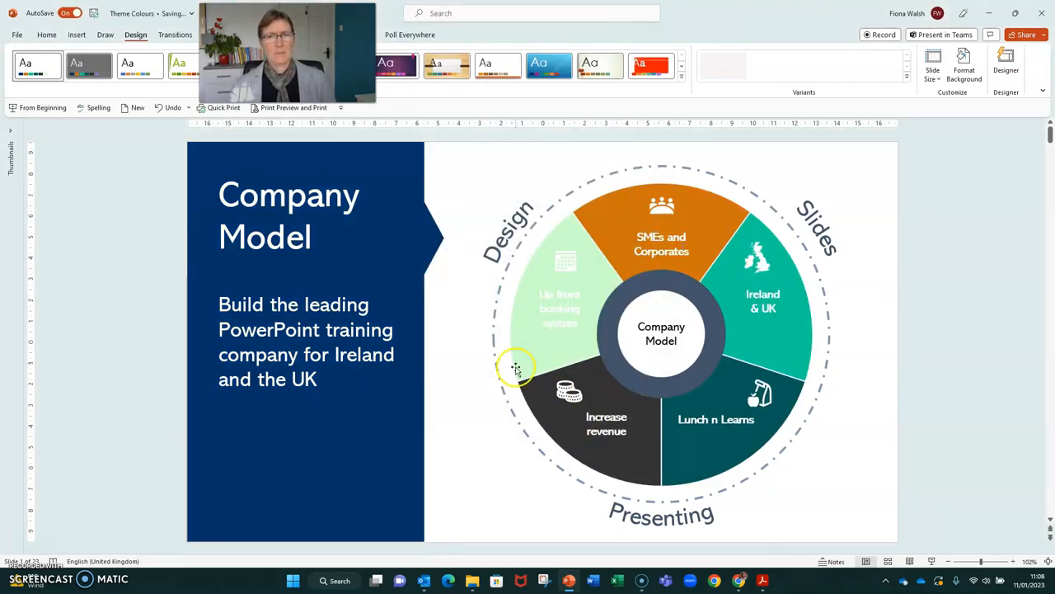
{"action": "mouse_move", "coordinate": [597, 404]}
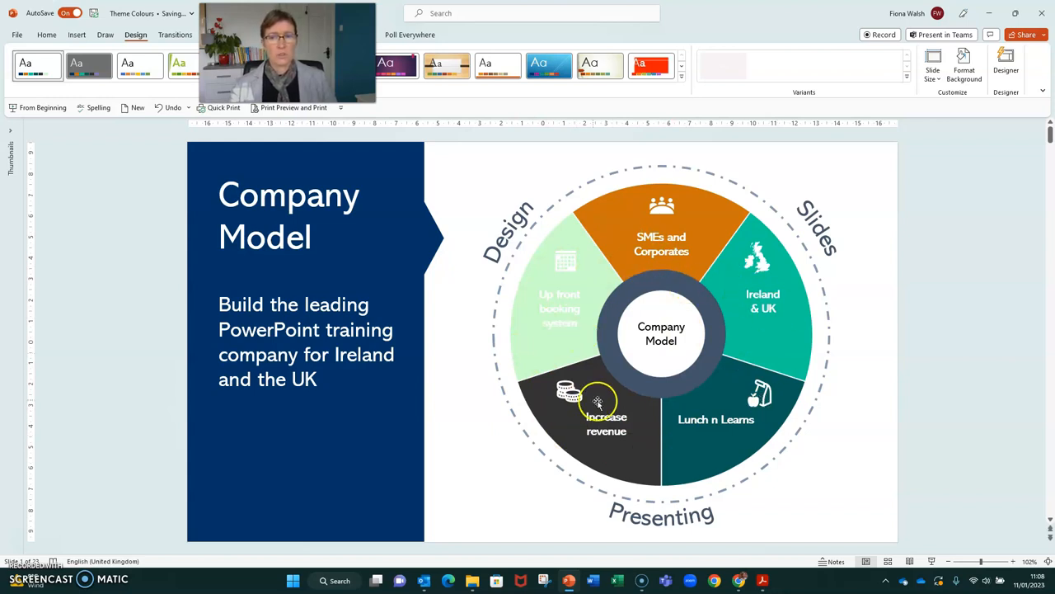
{"action": "mouse_move", "coordinate": [746, 282]}
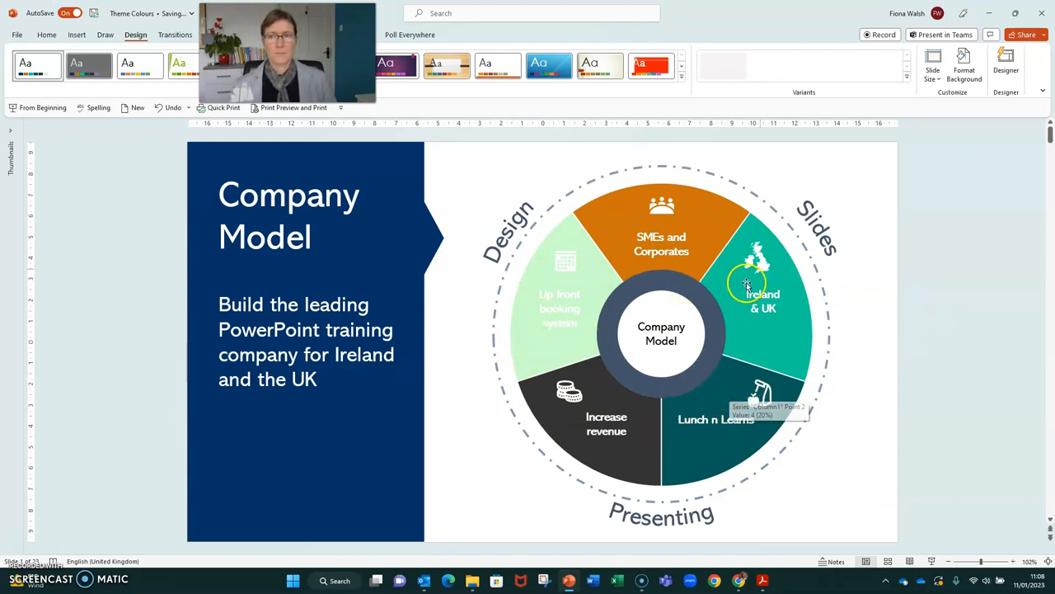
{"action": "left_click", "coordinate": [906, 78]}
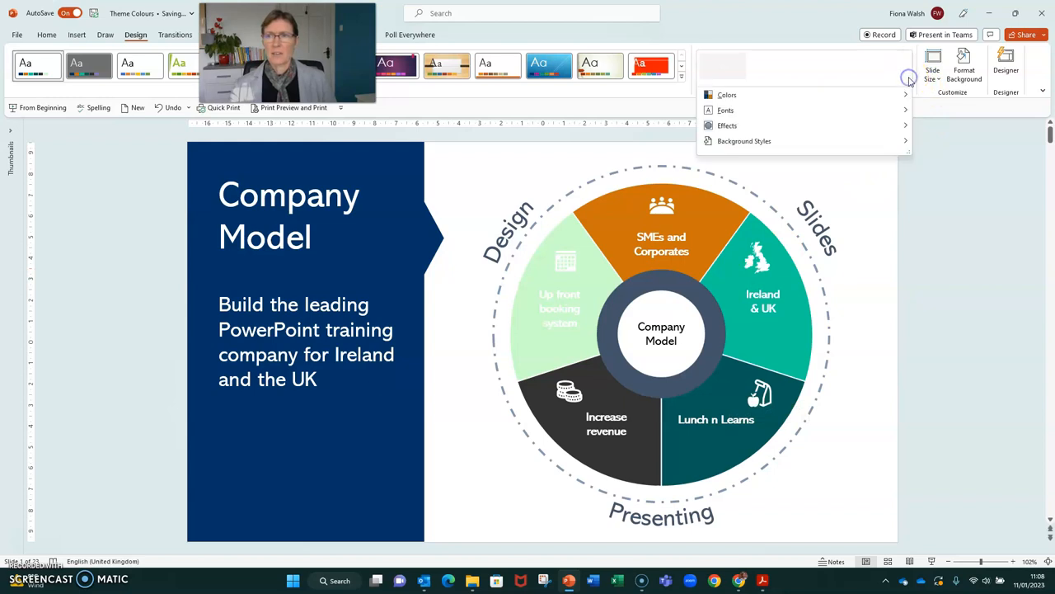
{"action": "left_click", "coordinate": [727, 94]}
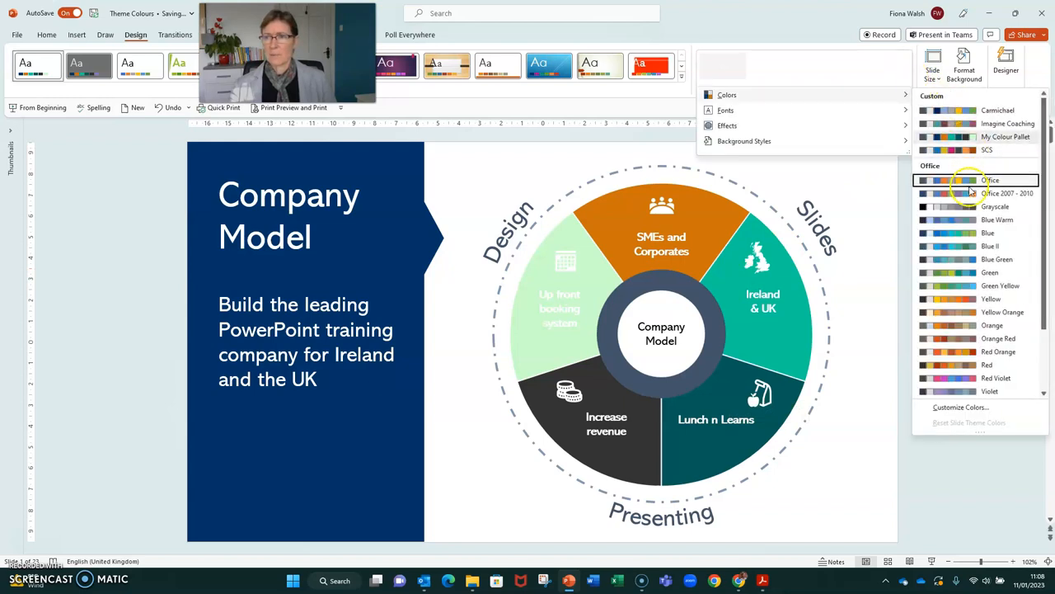
{"action": "left_click", "coordinate": [989, 245]}
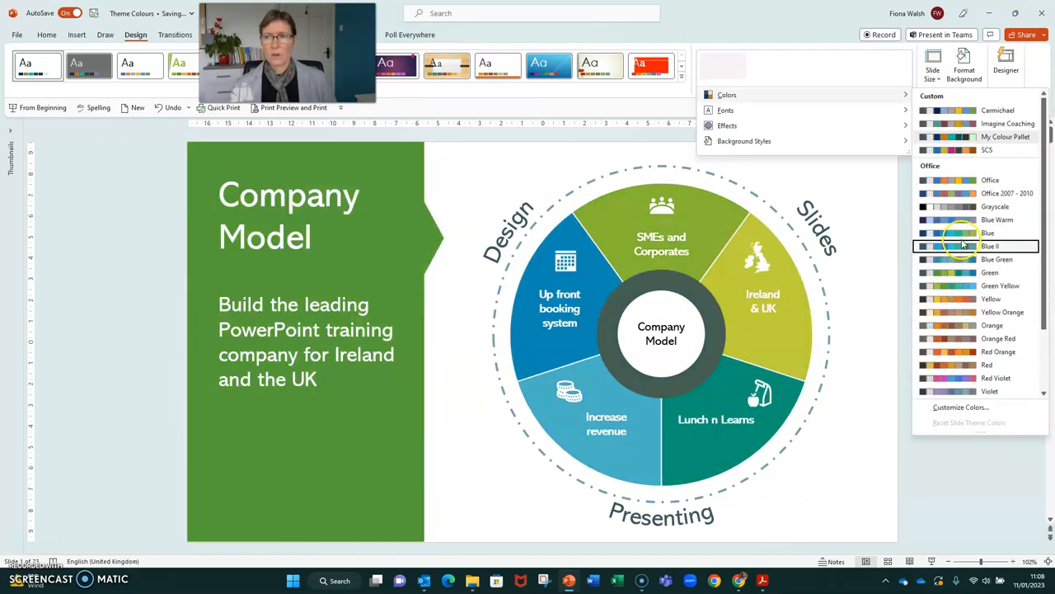
{"action": "left_click", "coordinate": [1009, 136]}
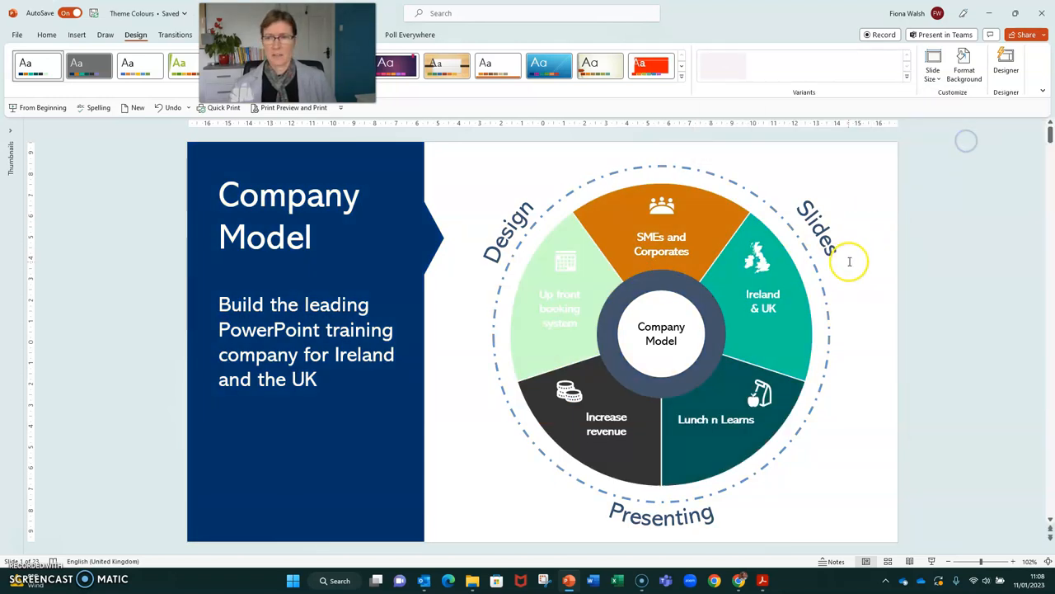
{"action": "mouse_move", "coordinate": [849, 256]}
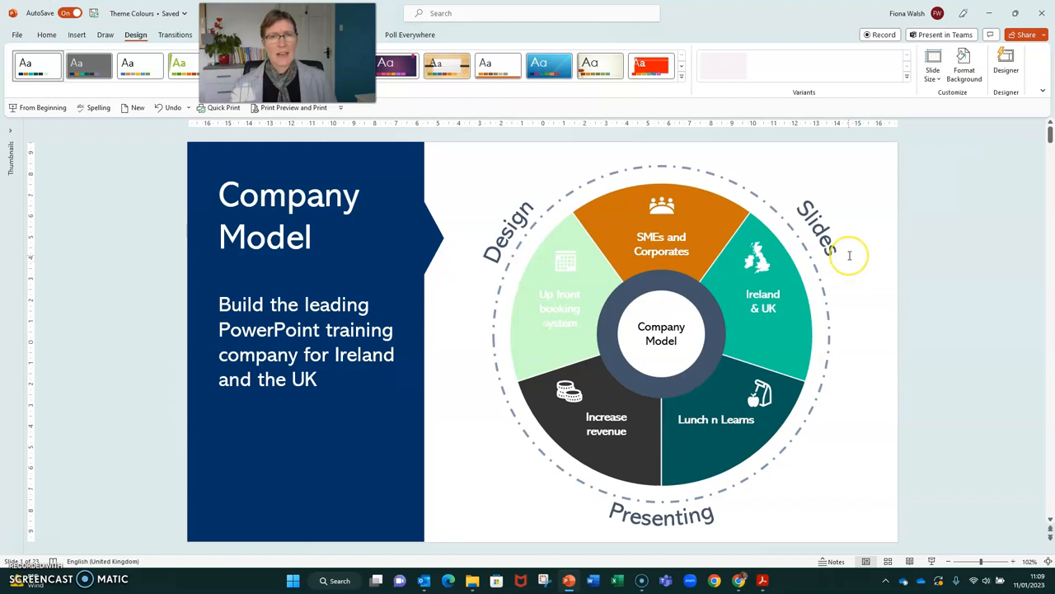
{"action": "mouse_move", "coordinate": [849, 256]}
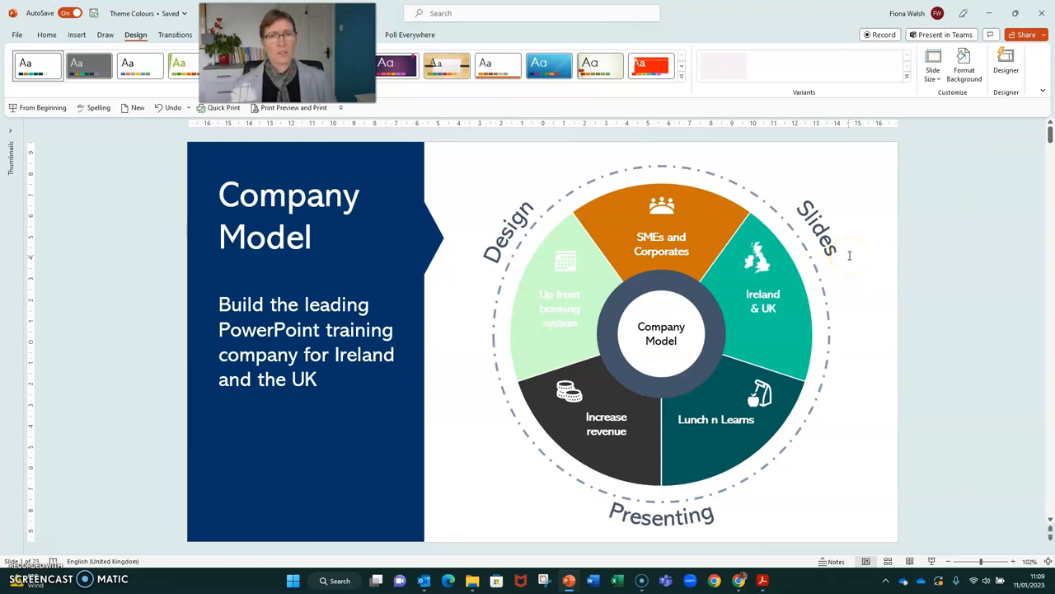